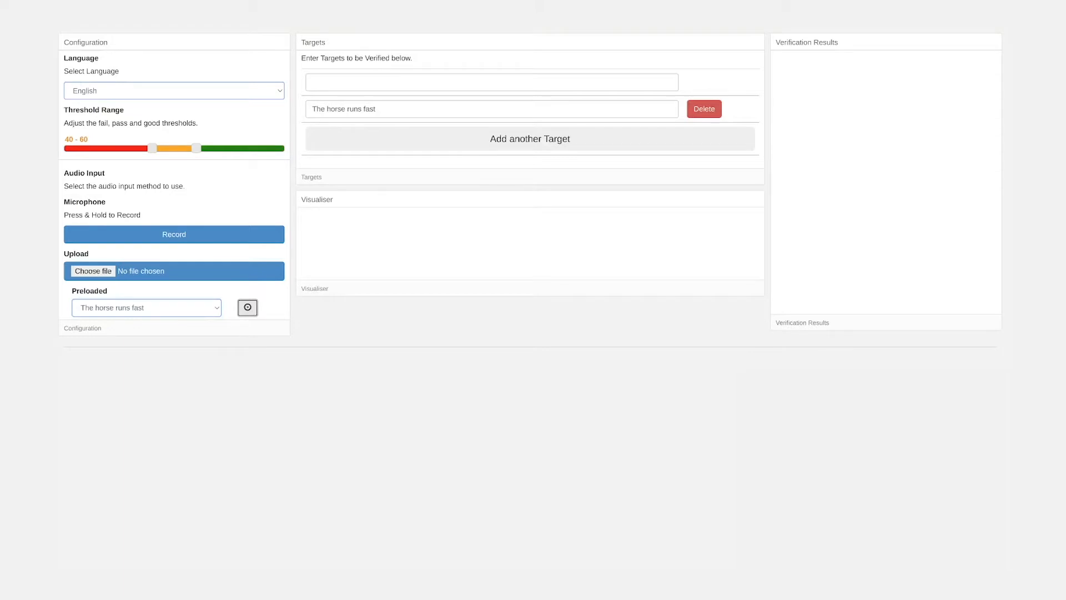
- Verify the preloaded horse recording, show its per-word scores, then verify the arachnid recording
{"action": "left_click", "coordinate": [247, 307]}
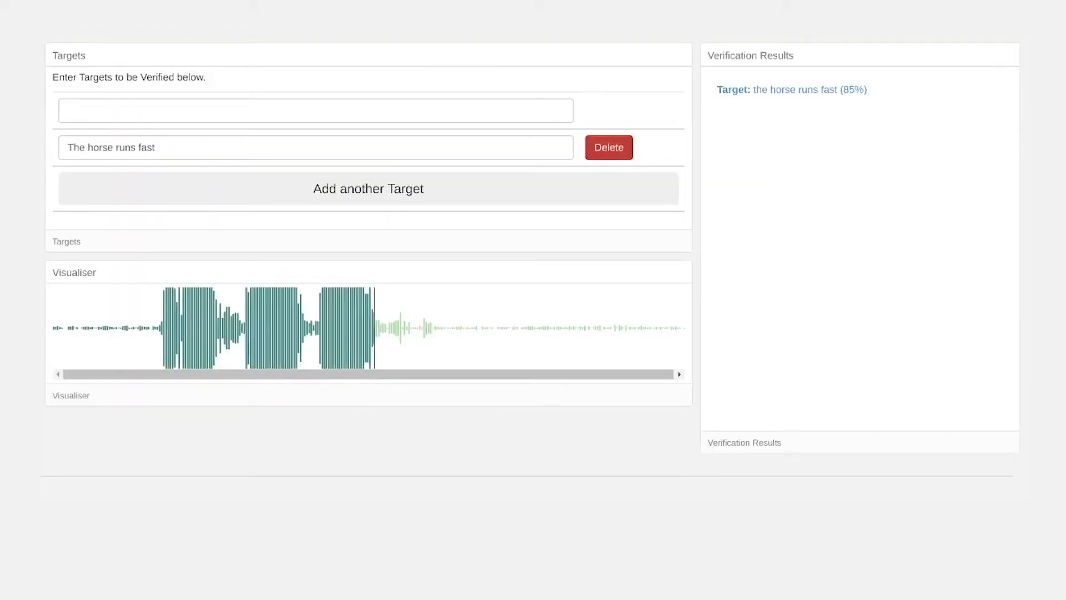
{"action": "left_click", "coordinate": [791, 89]}
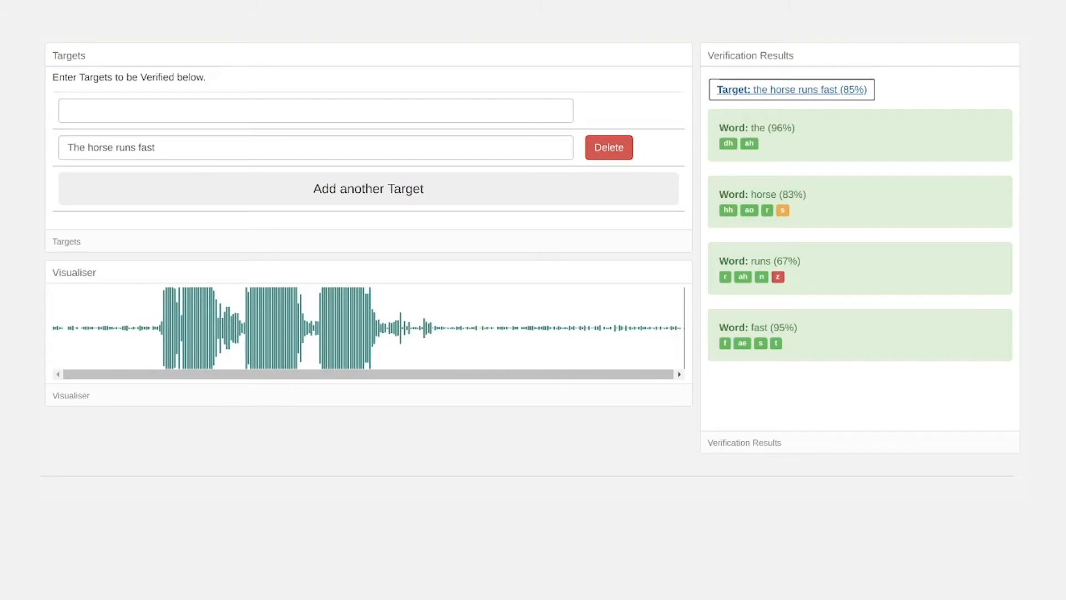
{"action": "mouse_move", "coordinate": [778, 276]}
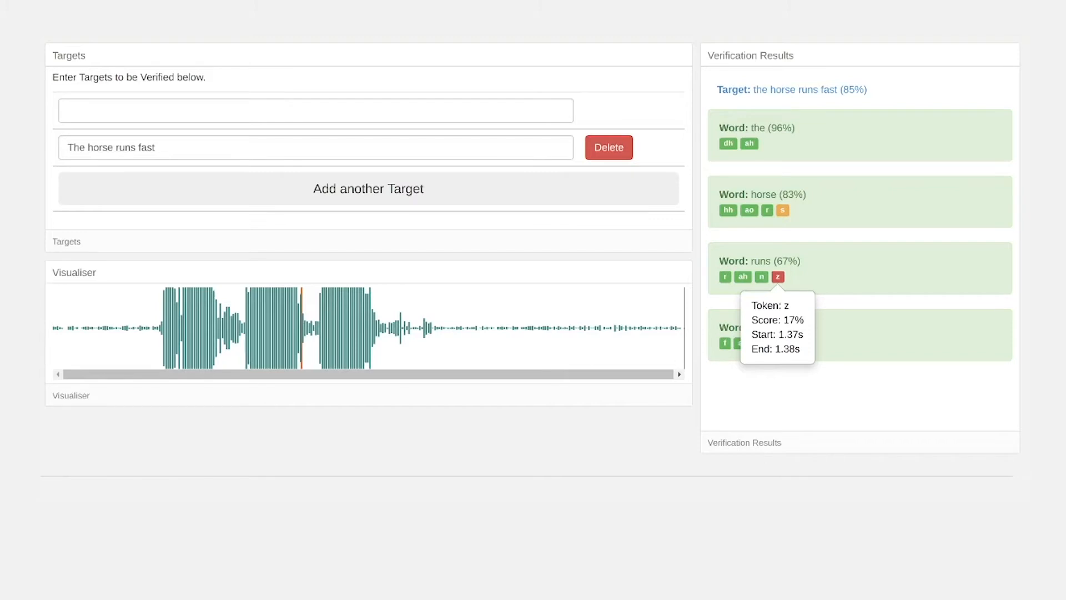
{"action": "left_click", "coordinate": [368, 188]}
{"action": "type", "text": "This is an arachnid"}
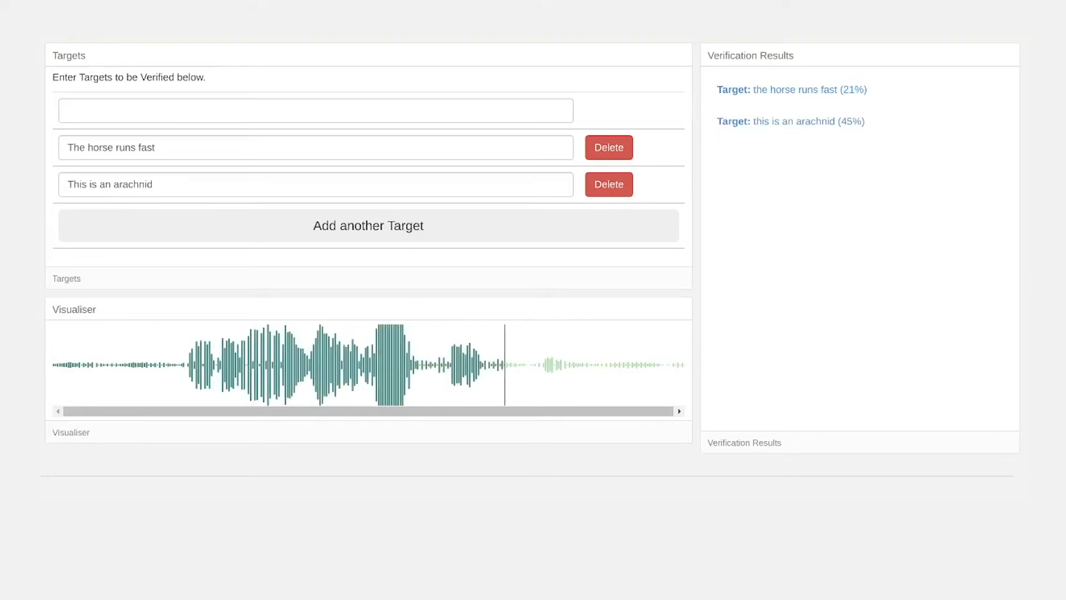
- Show word scores for 'This is an arachnid' and delete 'The horse runs fast' target
{"action": "left_click", "coordinate": [790, 121]}
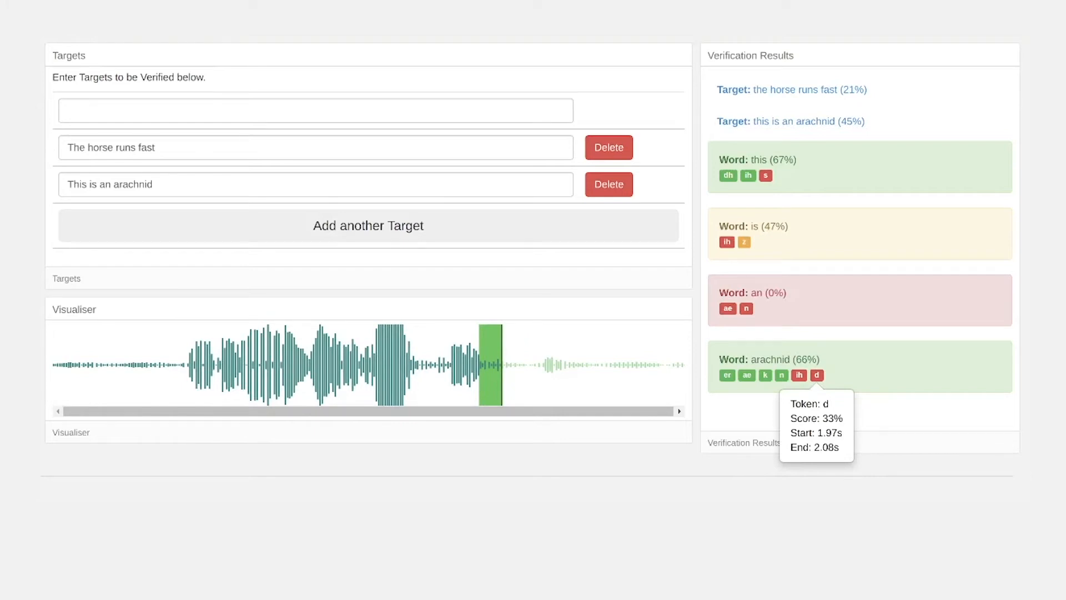
{"action": "left_click", "coordinate": [608, 148]}
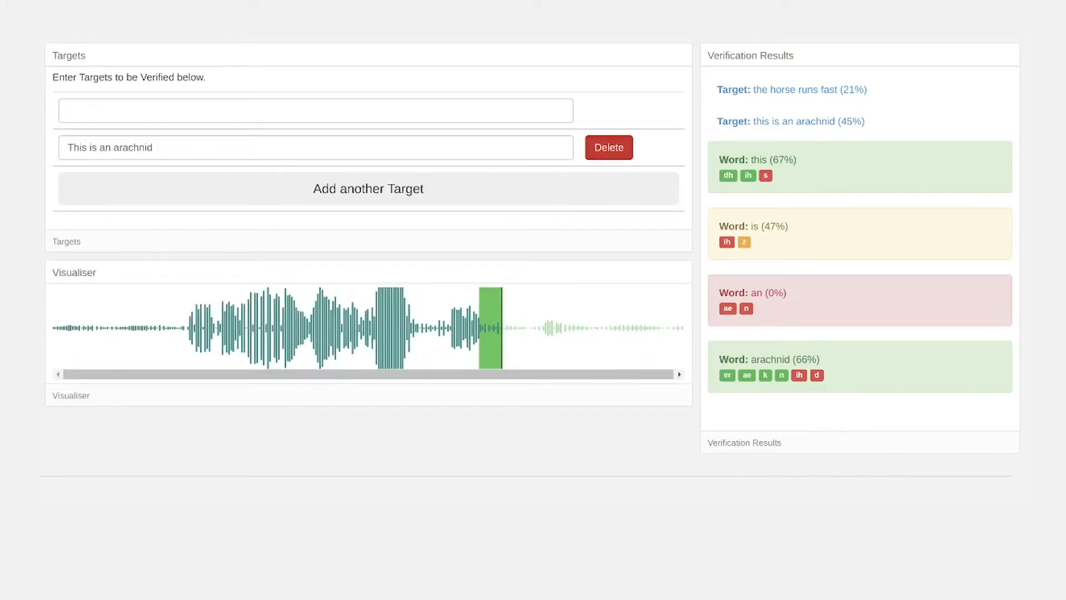
- Replace the arachnid target with dog, monkey, dinosaur, robot, Chicken and show chicken's phoneme scores
{"action": "left_click", "coordinate": [608, 147]}
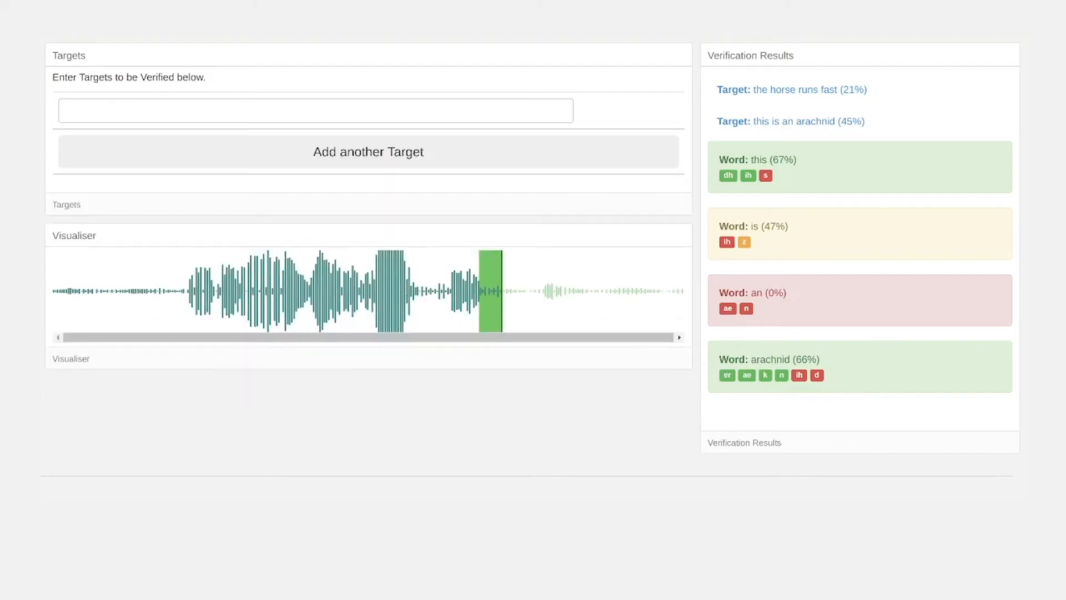
{"action": "type", "text": "dog"}
{"action": "type", "text": "mo"}
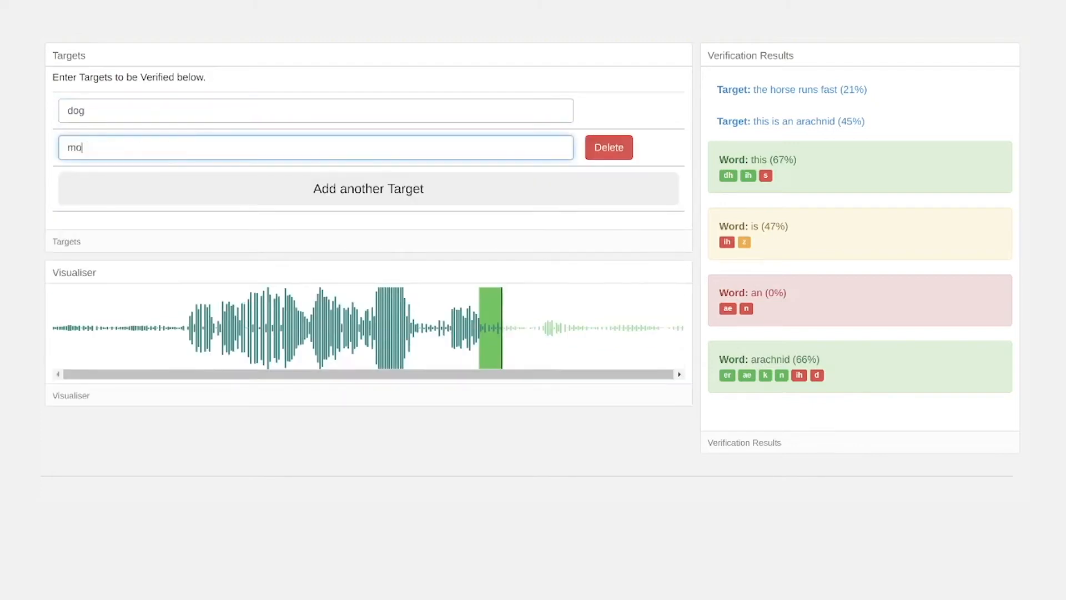
{"action": "type", "text": "nkey"}
{"action": "type", "text": "dinosau"}
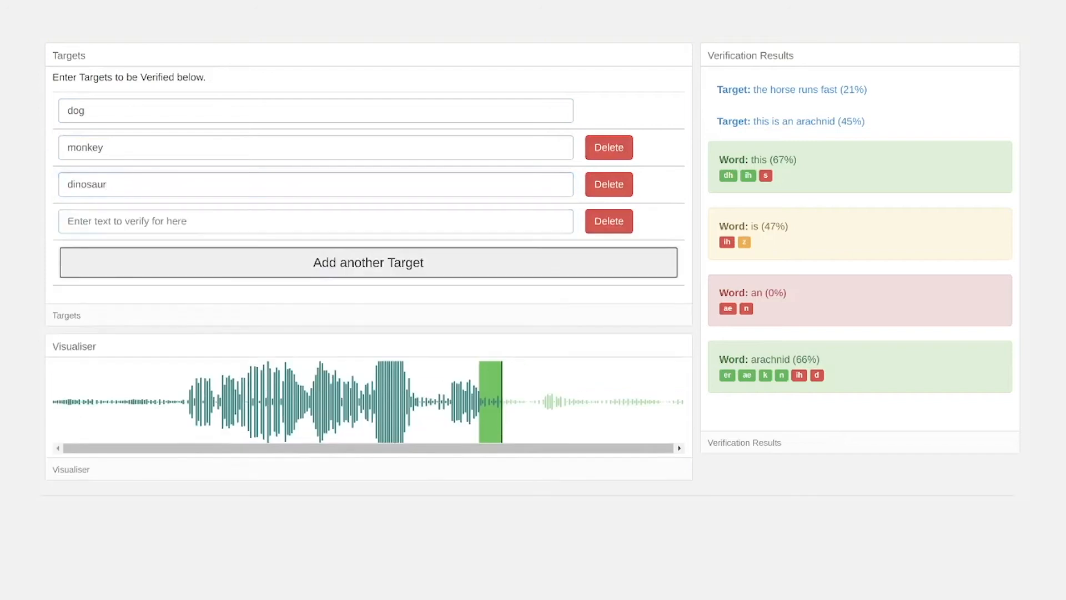
{"action": "type", "text": "robot"}
{"action": "type", "text": "Chicken"}
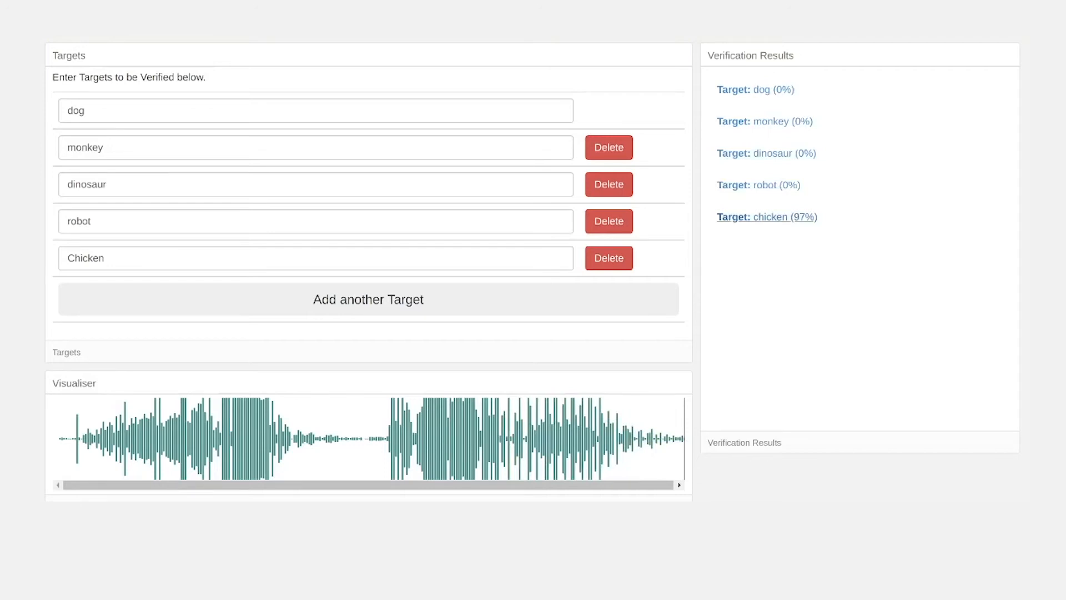
{"action": "left_click", "coordinate": [765, 217]}
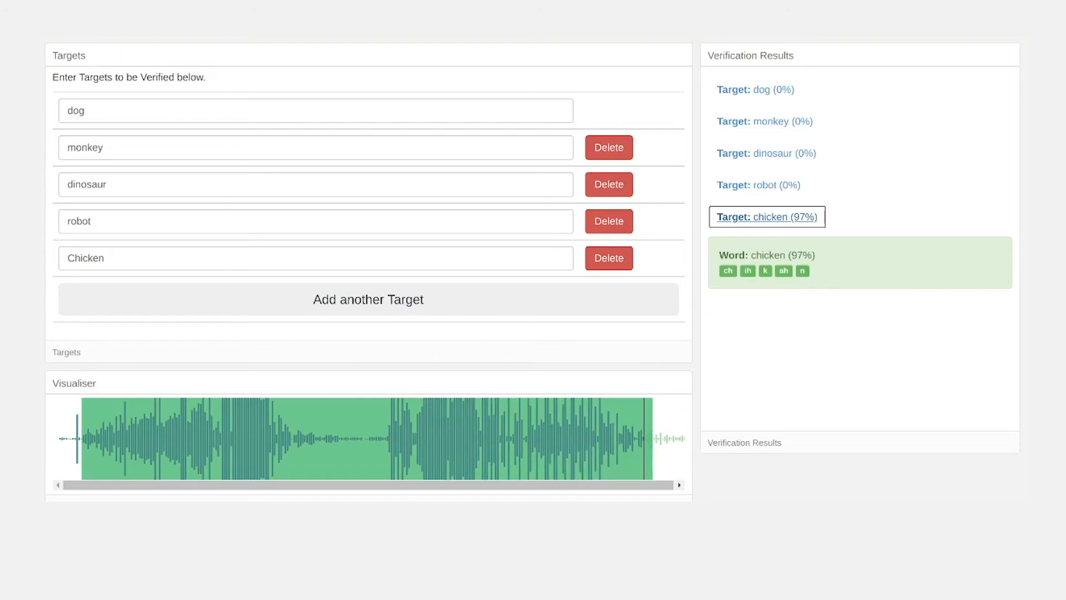
- Delete monkey, dinosaur, robot and Chicken, clear dog, leaving one empty target field
{"action": "left_click", "coordinate": [607, 147]}
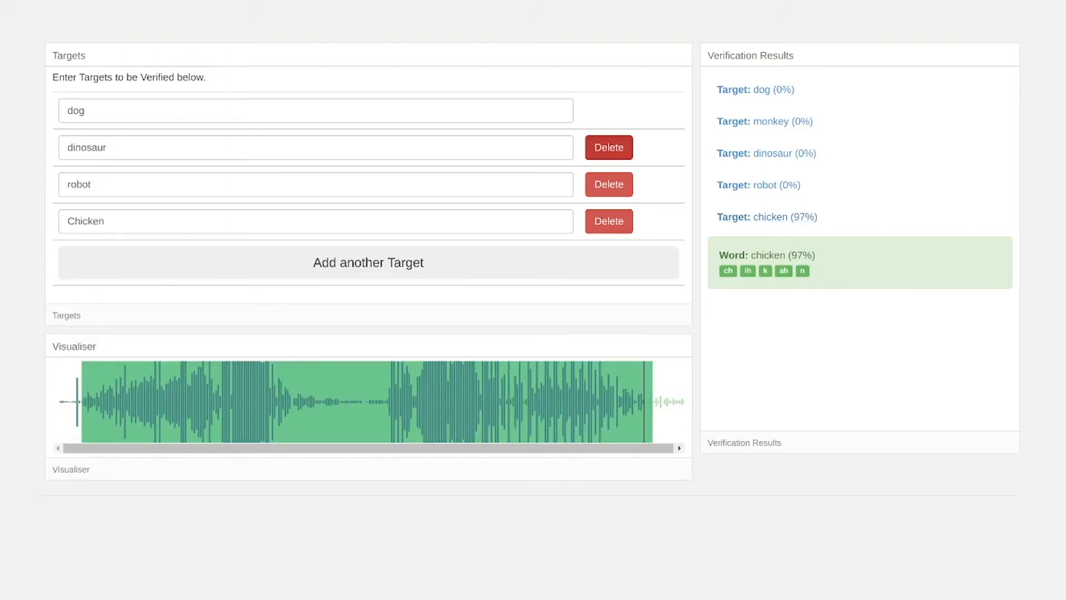
{"action": "left_click", "coordinate": [608, 148]}
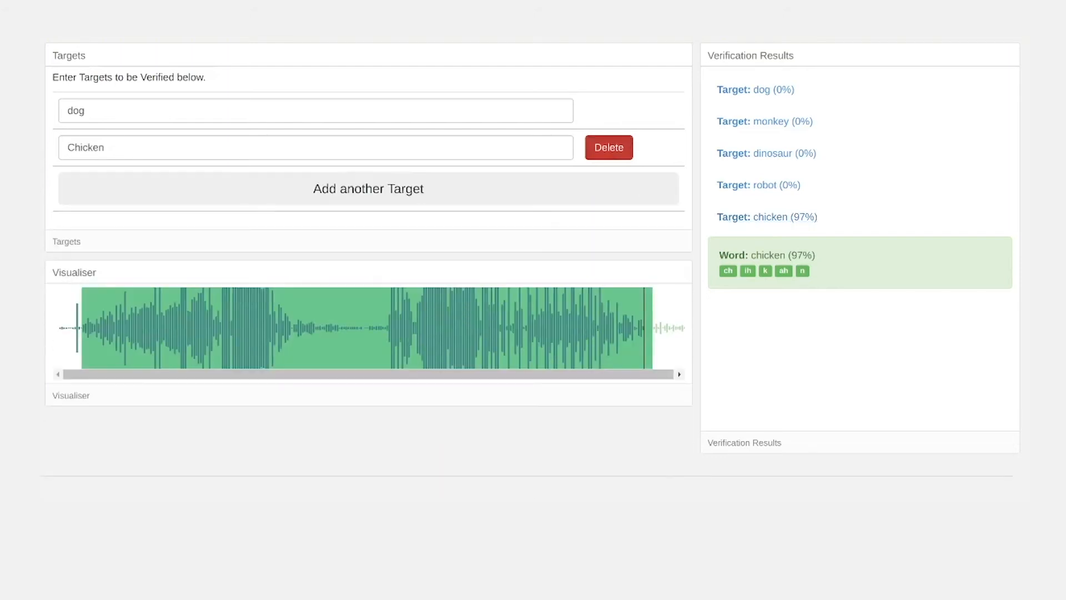
{"action": "left_click", "coordinate": [607, 148]}
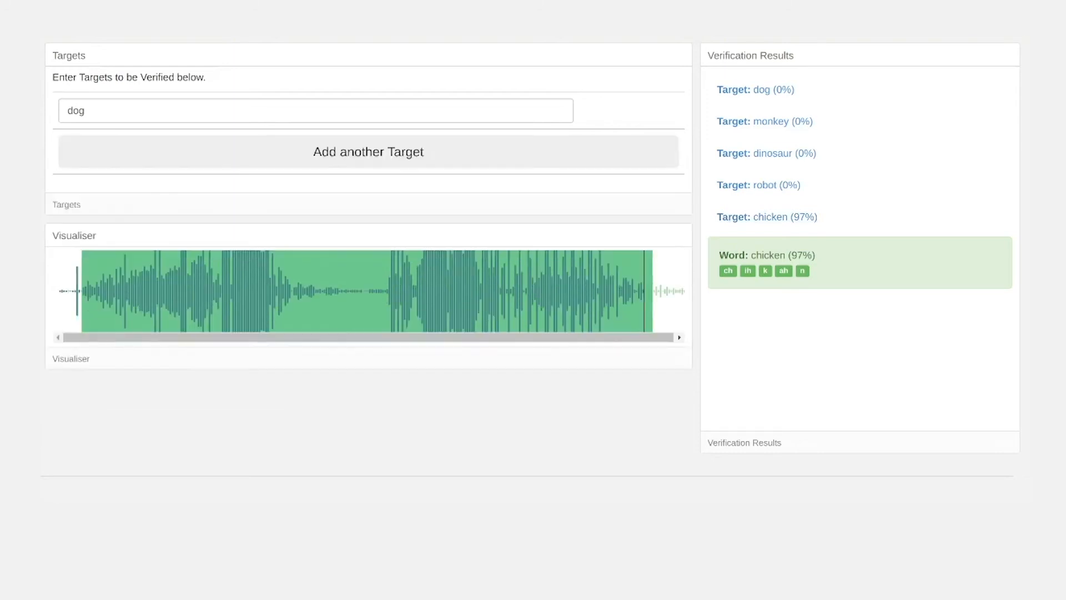
{"action": "left_click", "coordinate": [314, 110]}
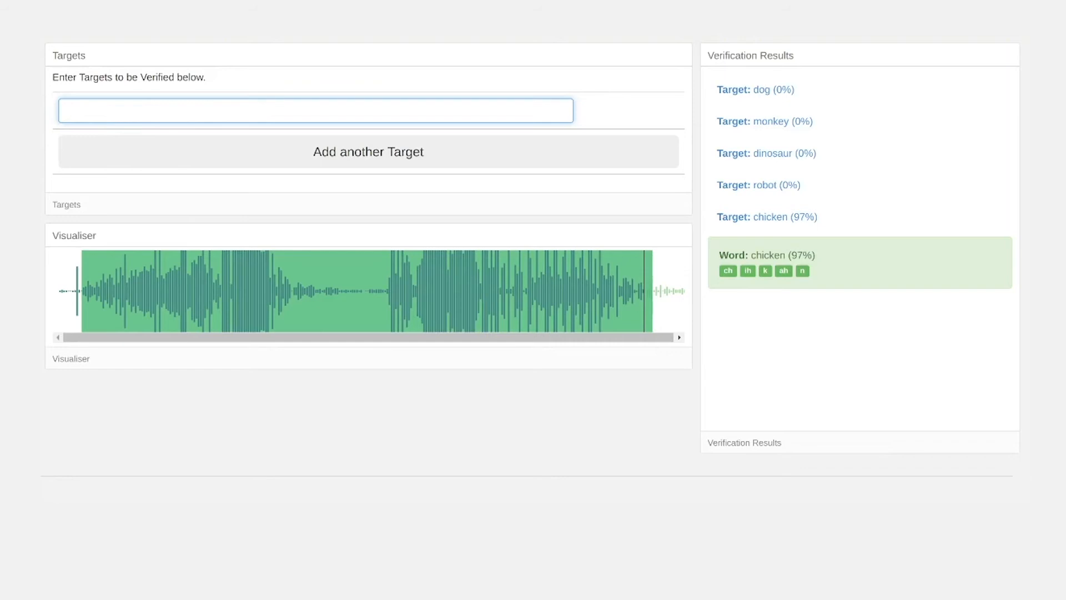
{"action": "left_click", "coordinate": [314, 110]}
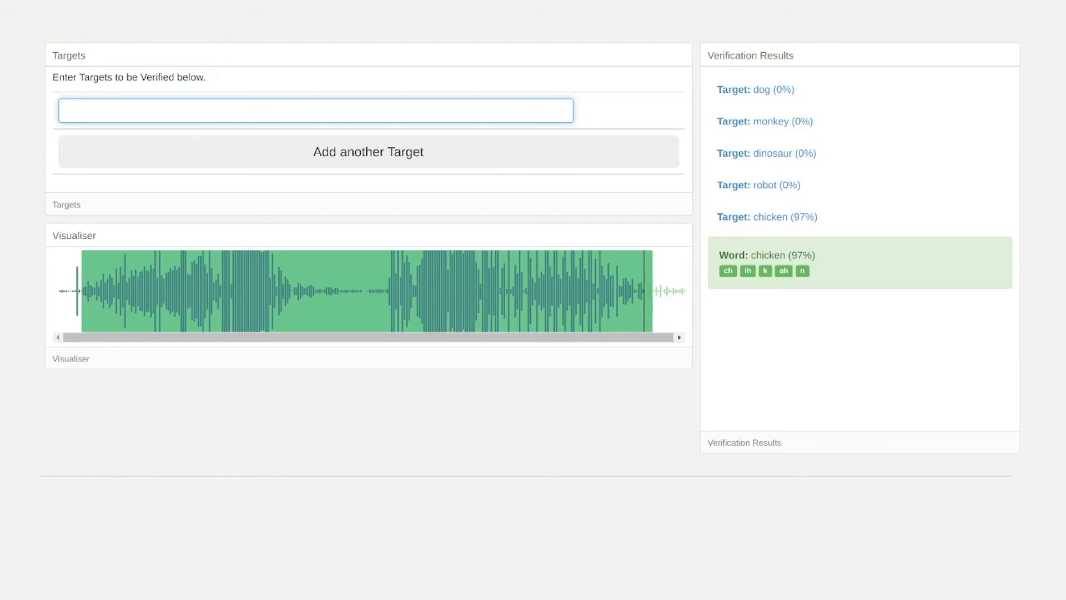
{"action": "left_click", "coordinate": [315, 110]}
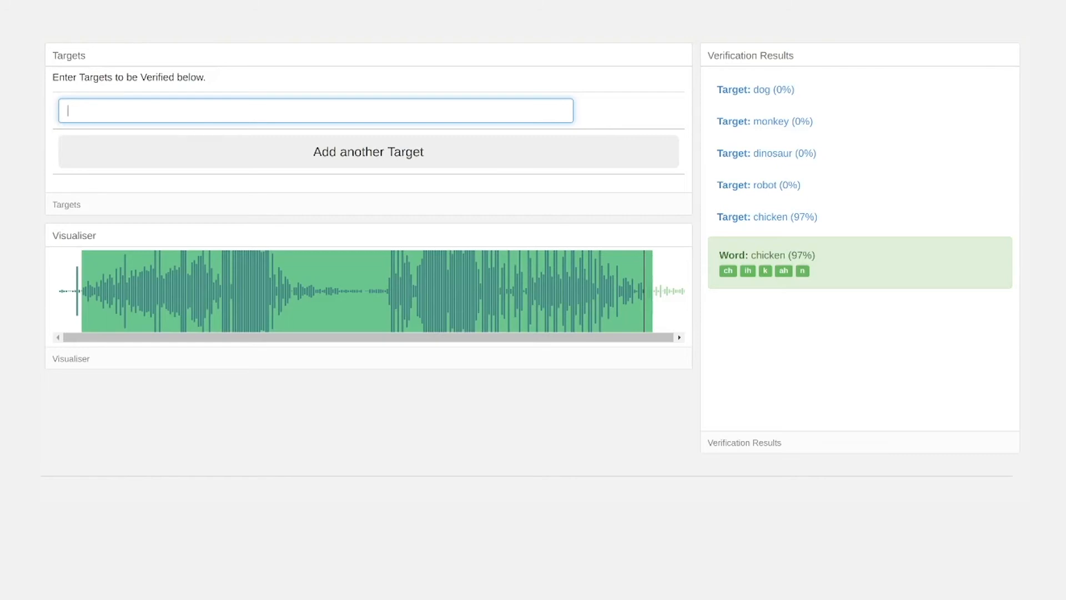
- Add targets black, black spots, white, red, 'The dog has black spots' and show word scores for the sentence and red
{"action": "type", "text": "black"}
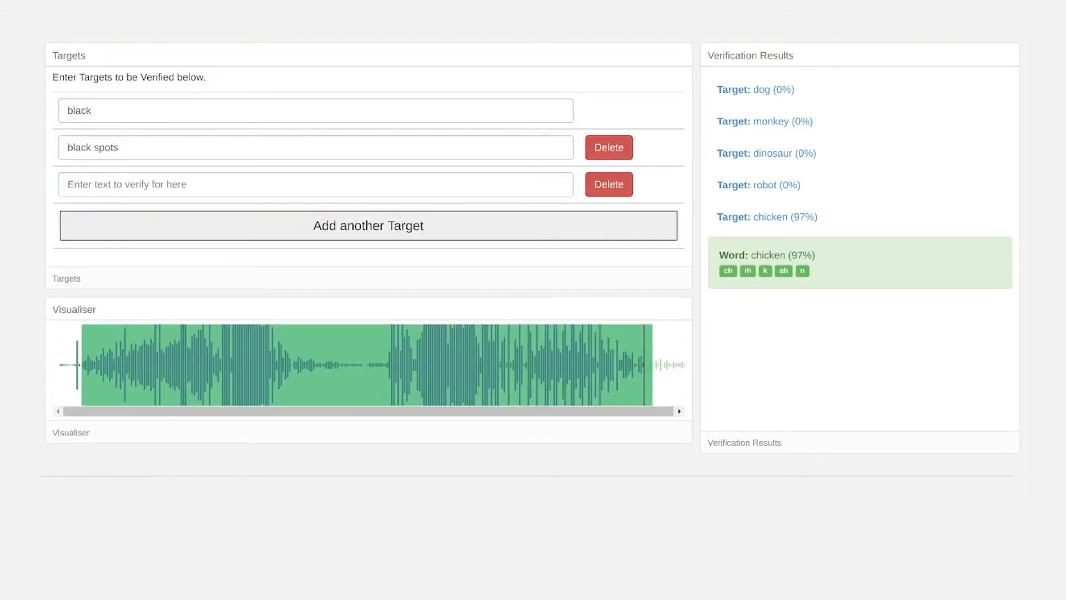
{"action": "type", "text": "white"}
{"action": "type", "text": "re"}
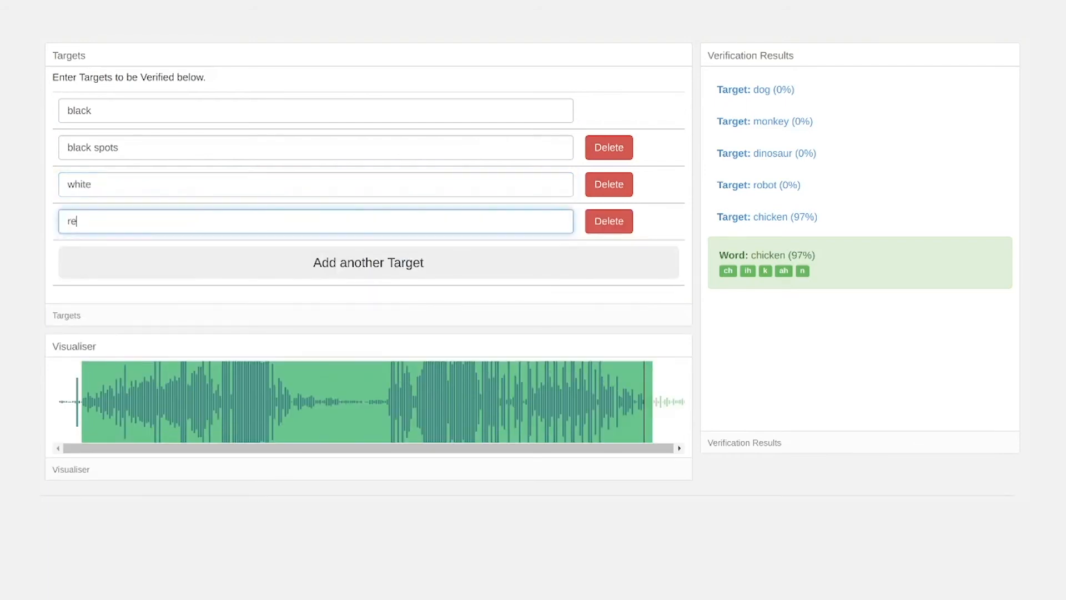
{"action": "type", "text": "d"}
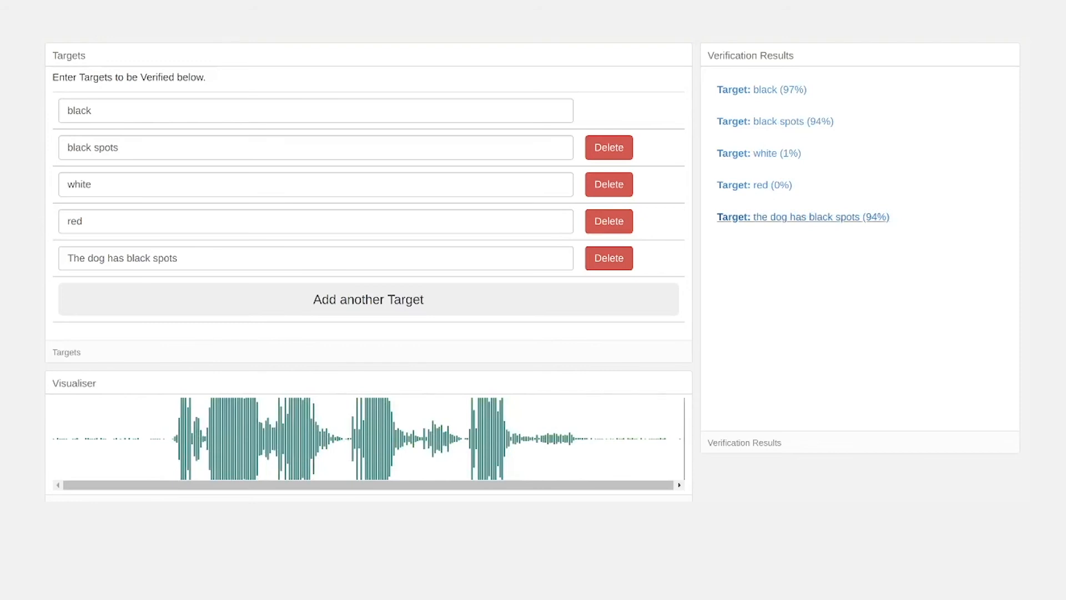
{"action": "left_click", "coordinate": [802, 217]}
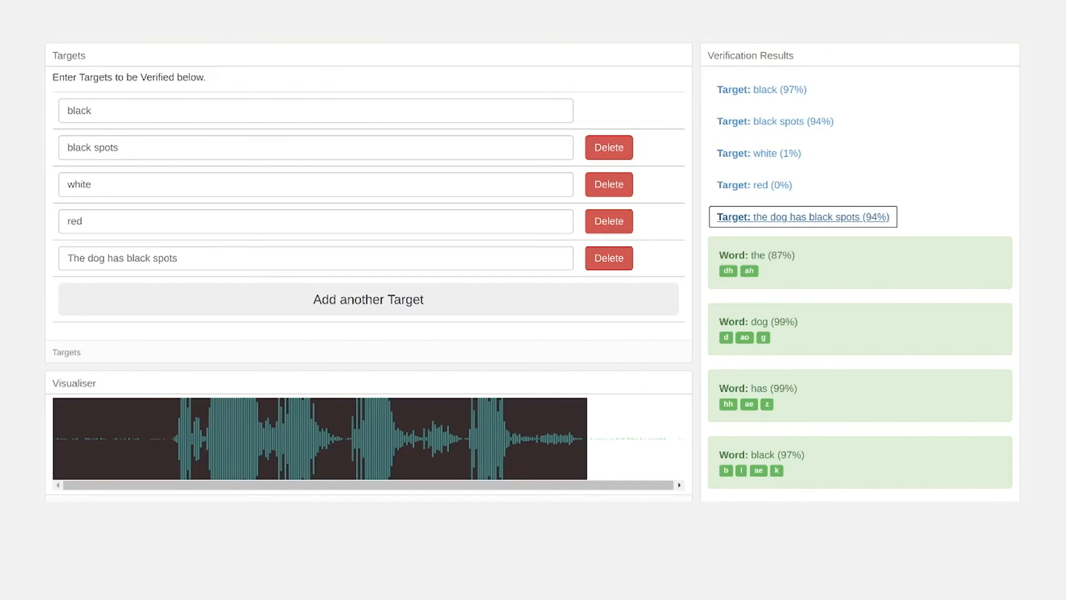
{"action": "left_click", "coordinate": [753, 184]}
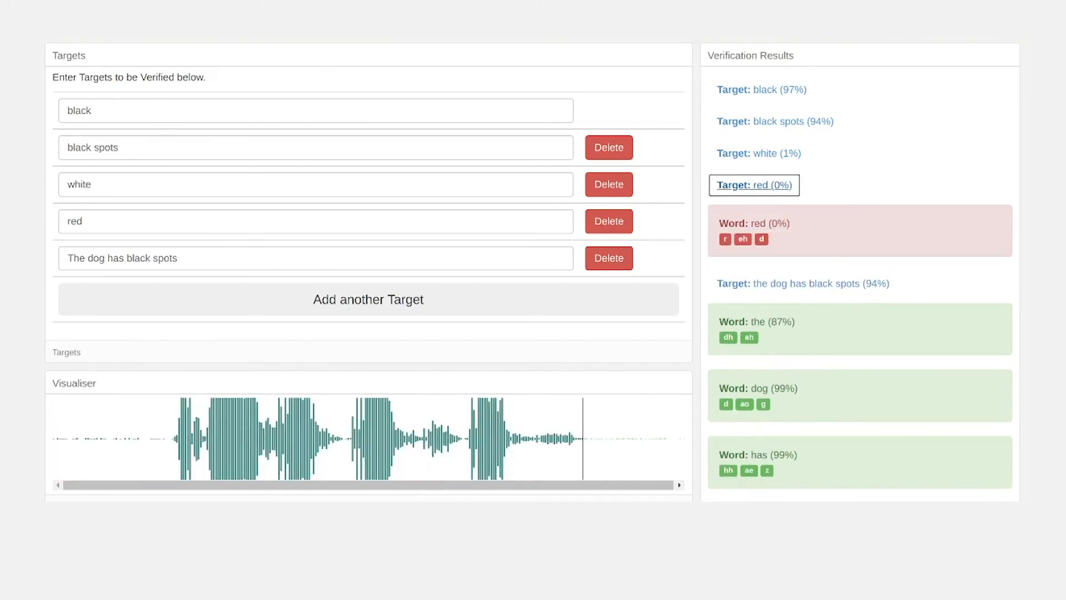